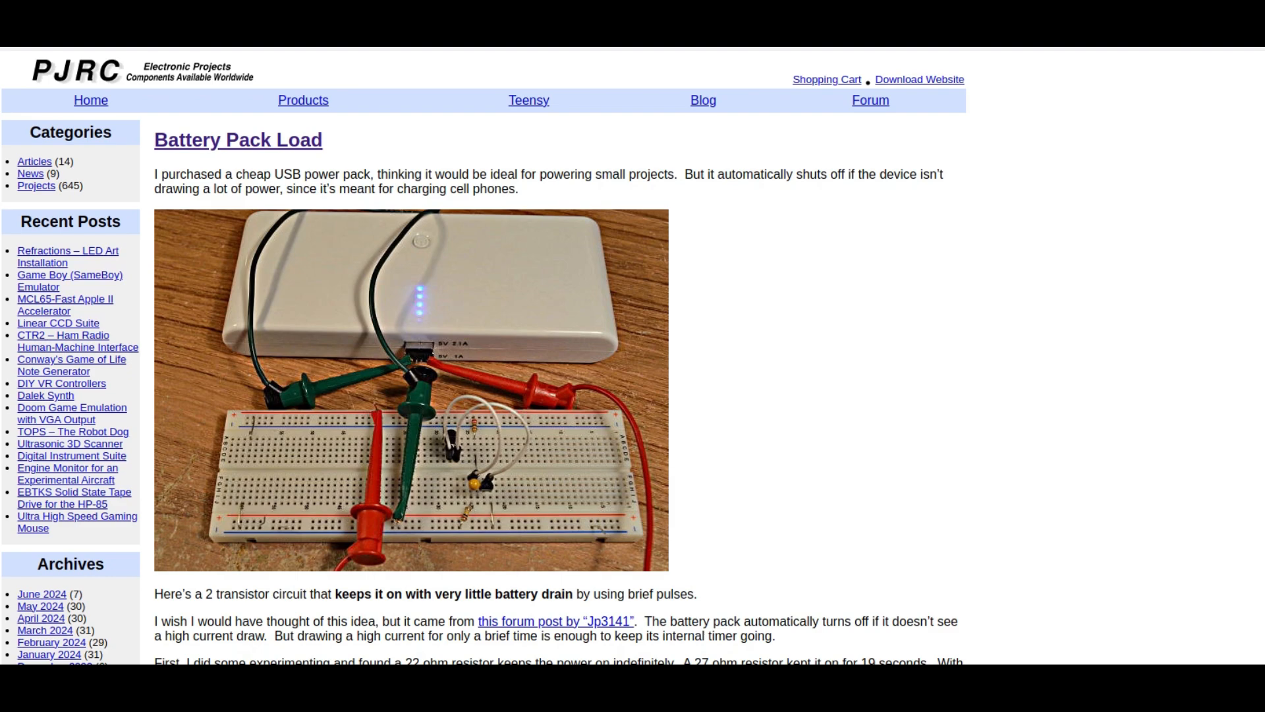
{"action": "scroll", "scroll_direction": "down", "scroll_amount": 3}
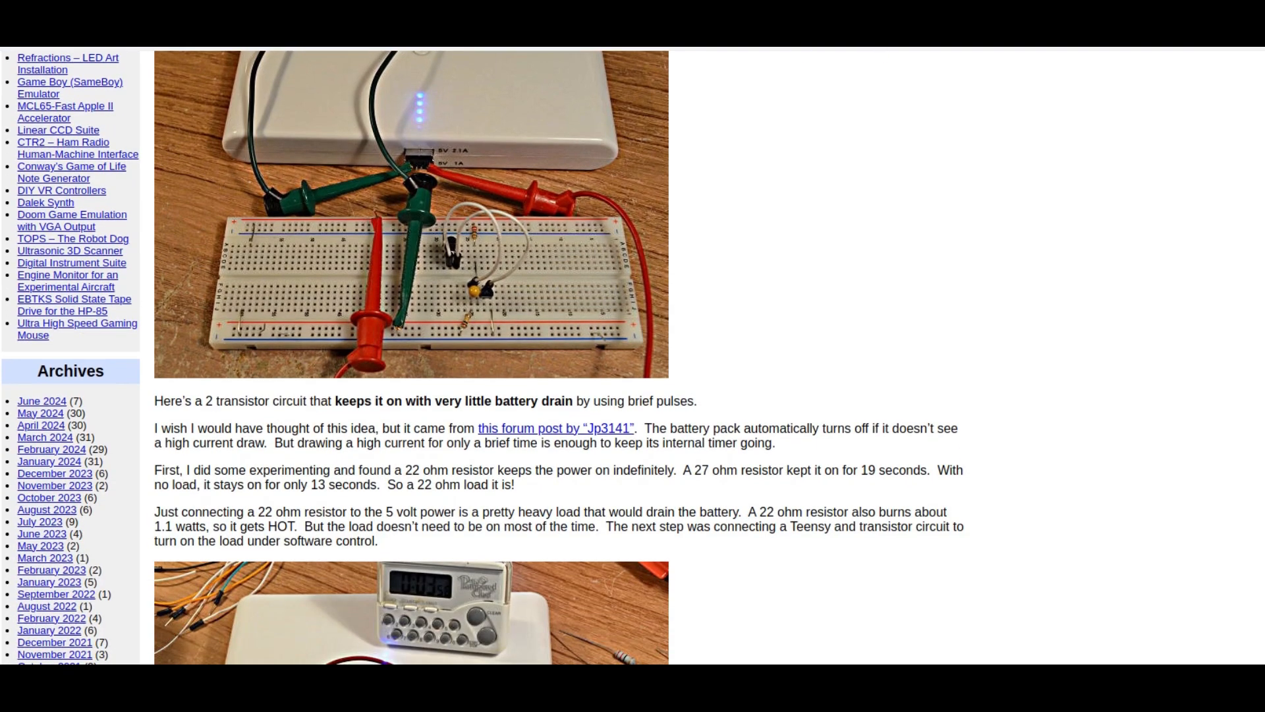
{"action": "scroll", "scroll_direction": "down", "scroll_amount": 3}
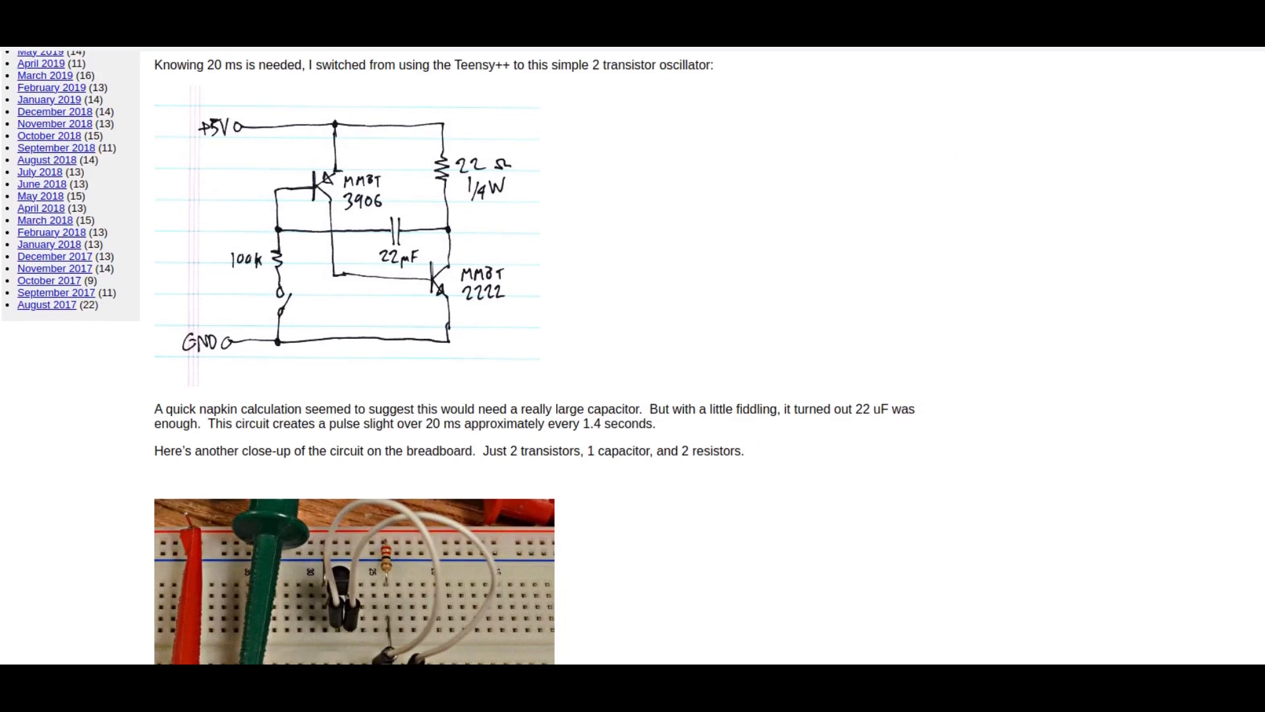
{"action": "scroll", "scroll_direction": "down", "scroll_amount": 3}
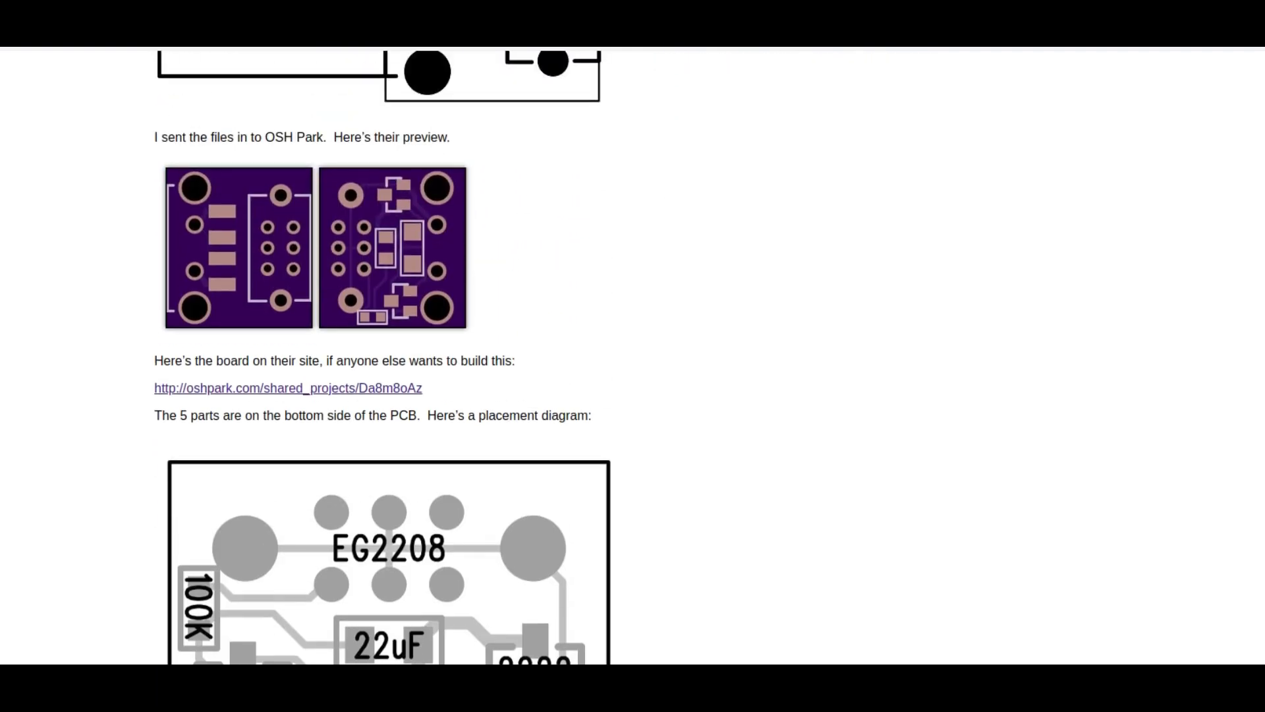
{"action": "scroll", "scroll_direction": "down", "scroll_amount": 3}
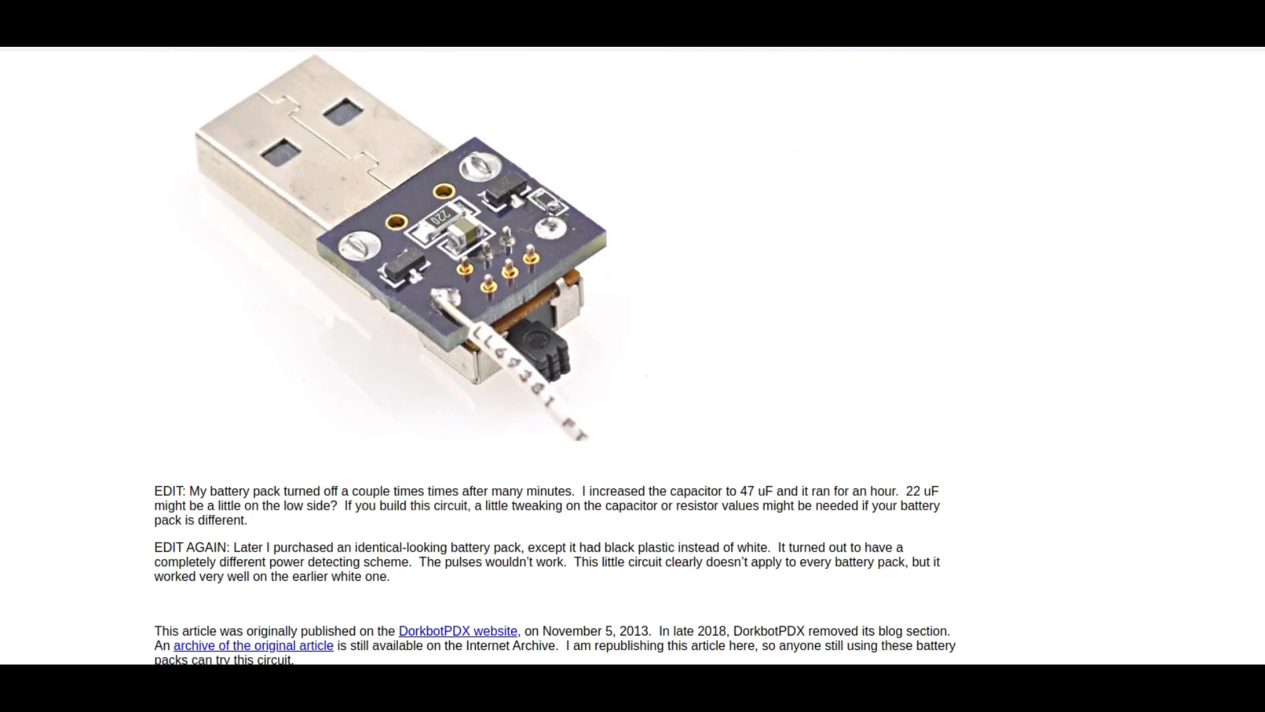